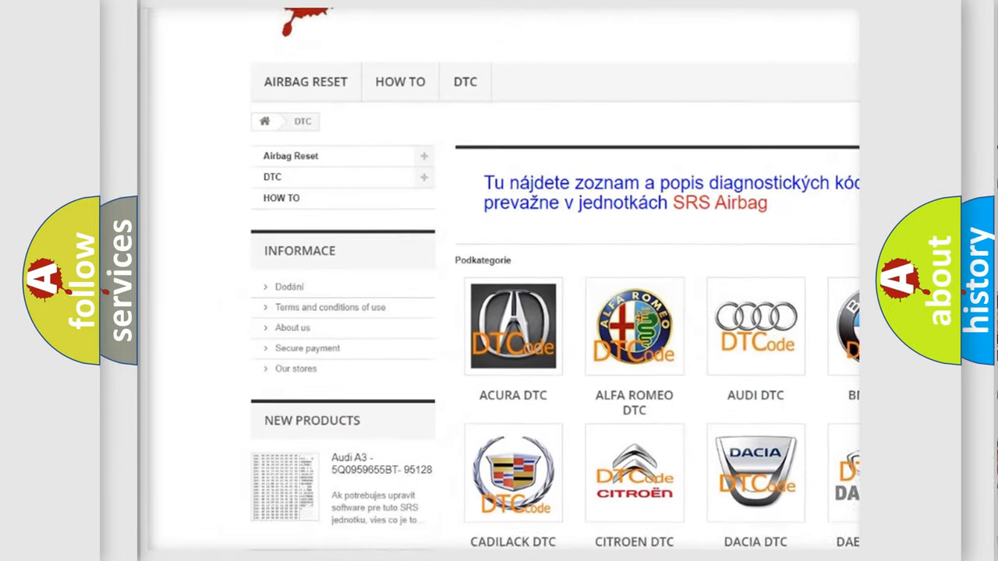
scroll(down, 3)
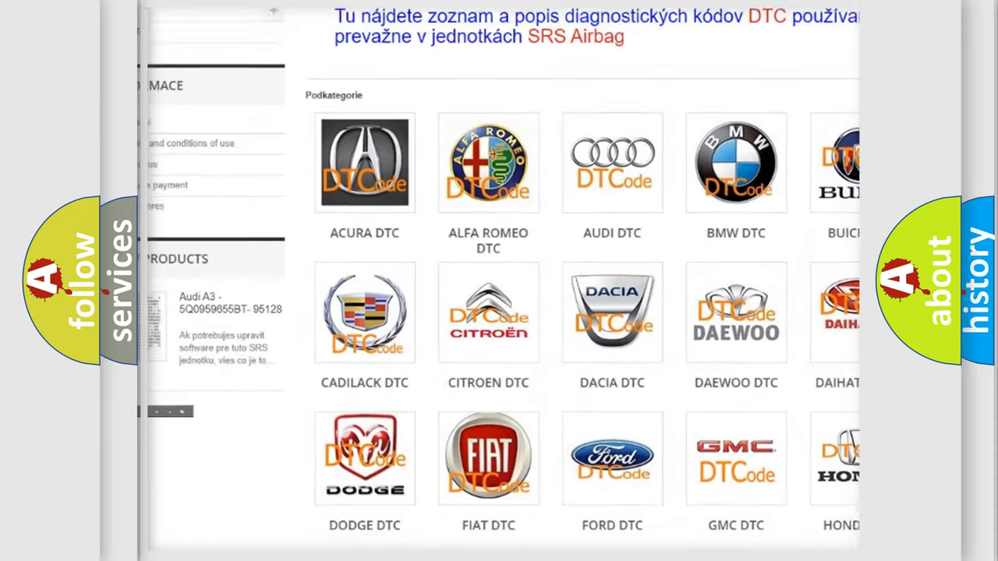
scroll(down, 3)
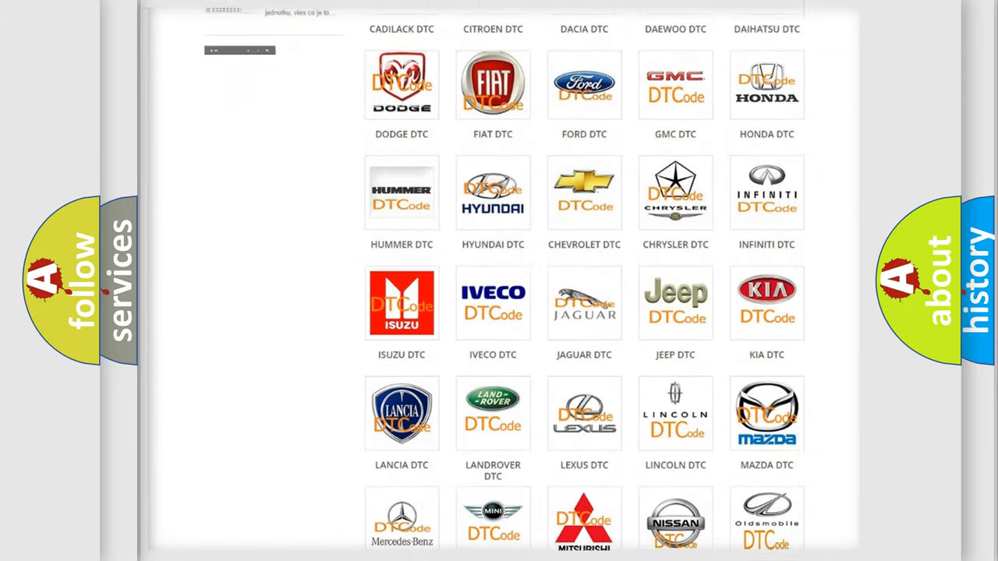
scroll(down, 3)
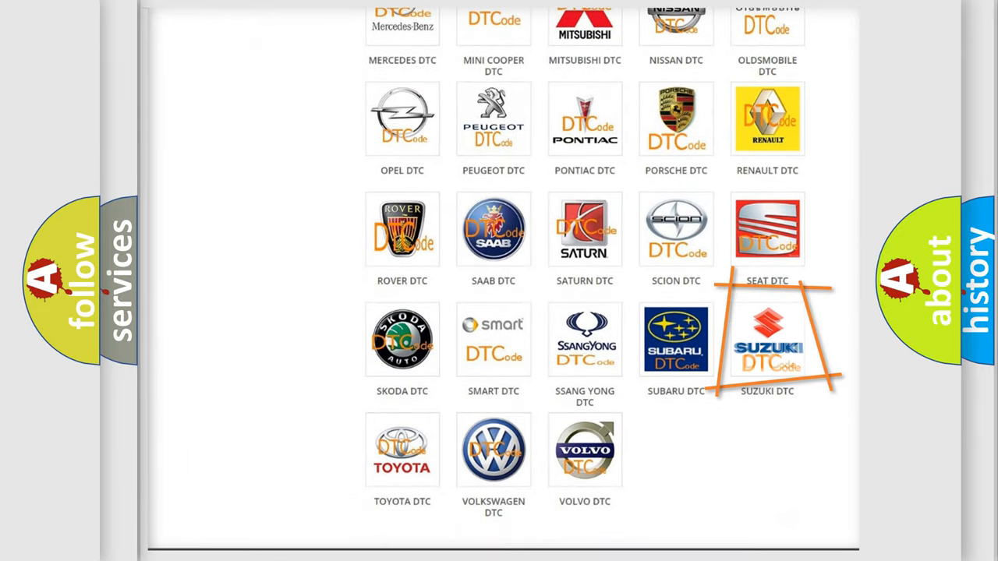
mouse_move(767, 339)
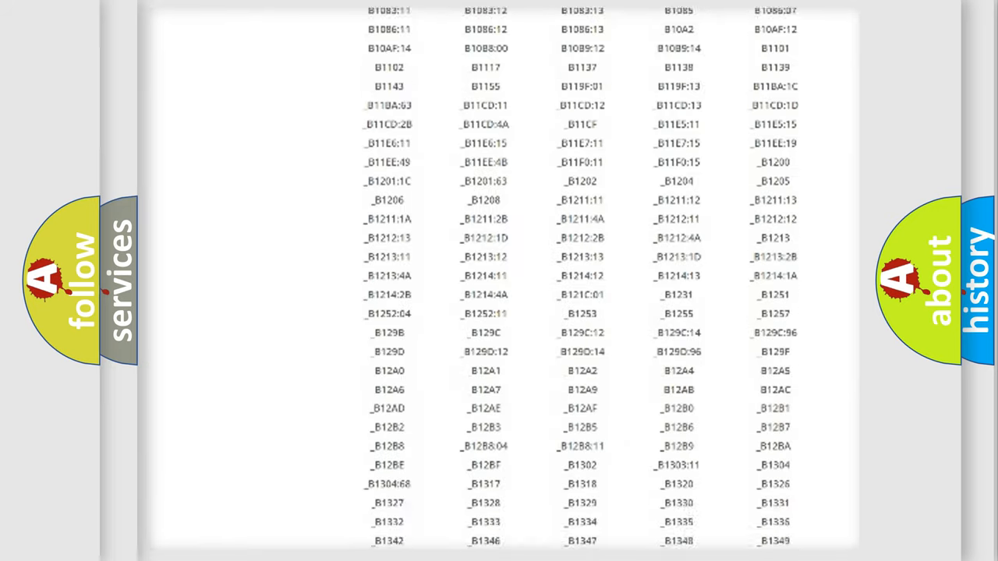
scroll(down, 3)
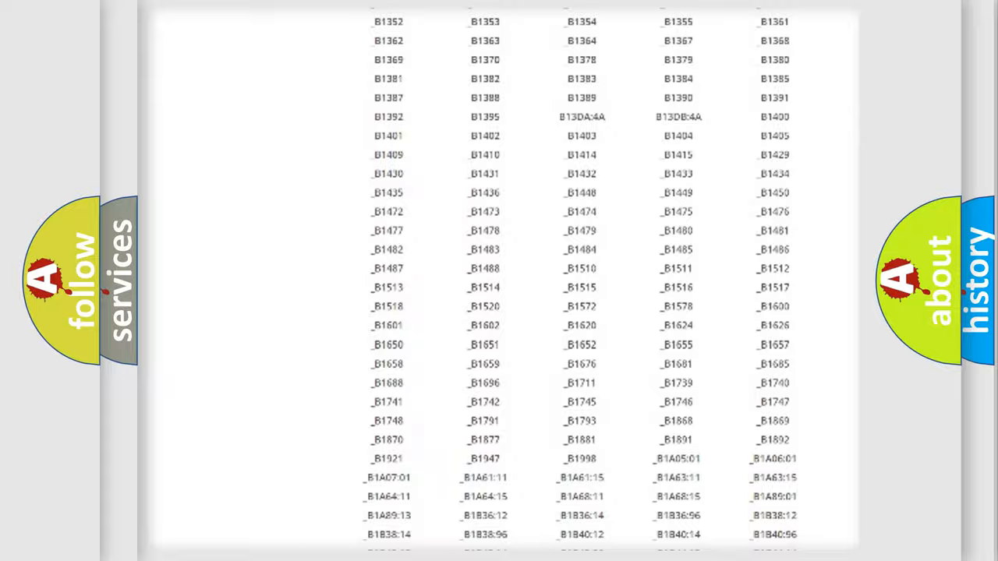